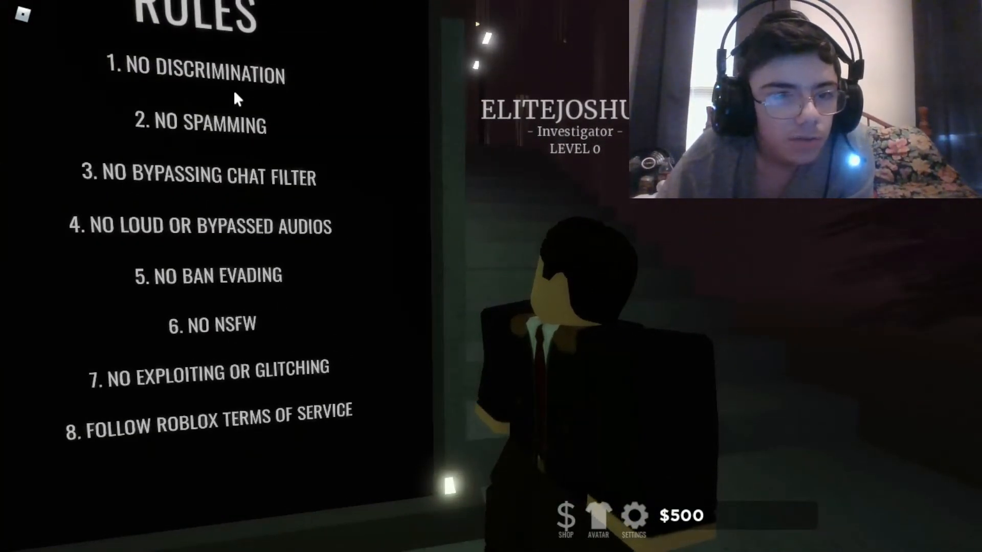
mouse_move(171, 244)
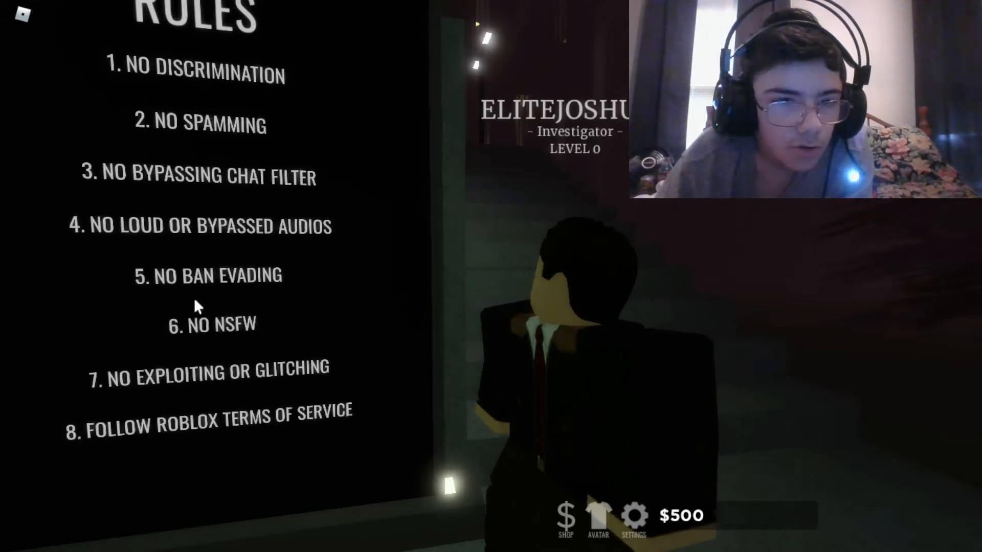
mouse_move(253, 344)
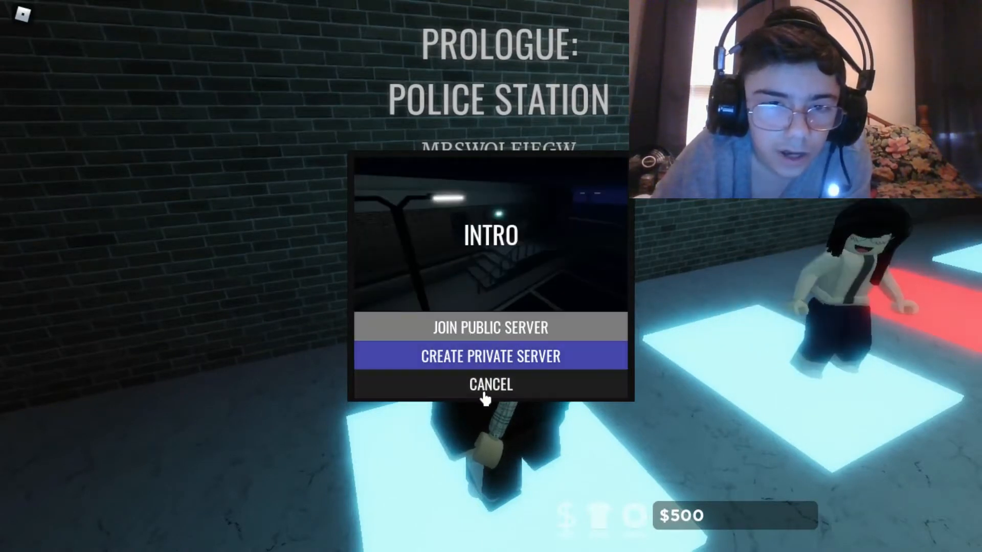
mouse_move(491, 328)
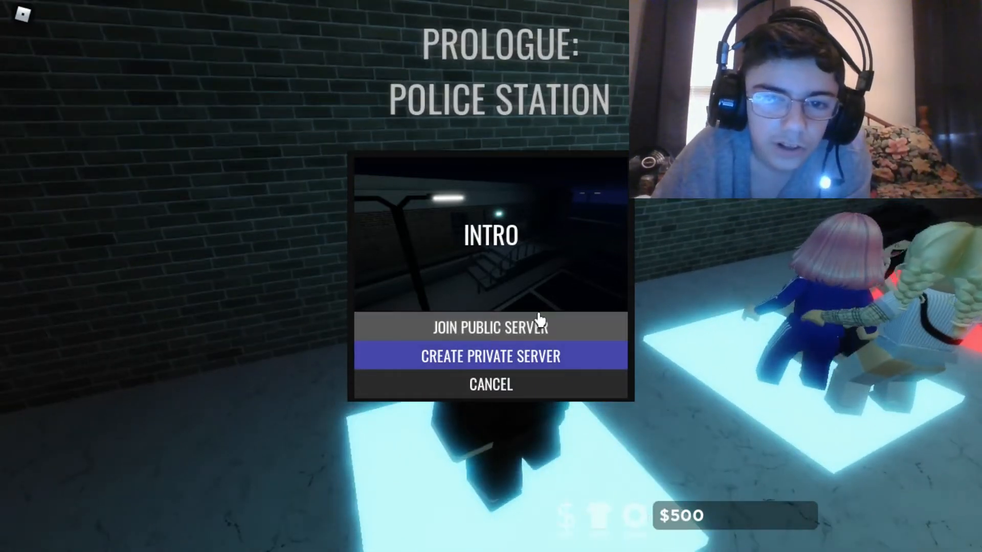
mouse_move(534, 340)
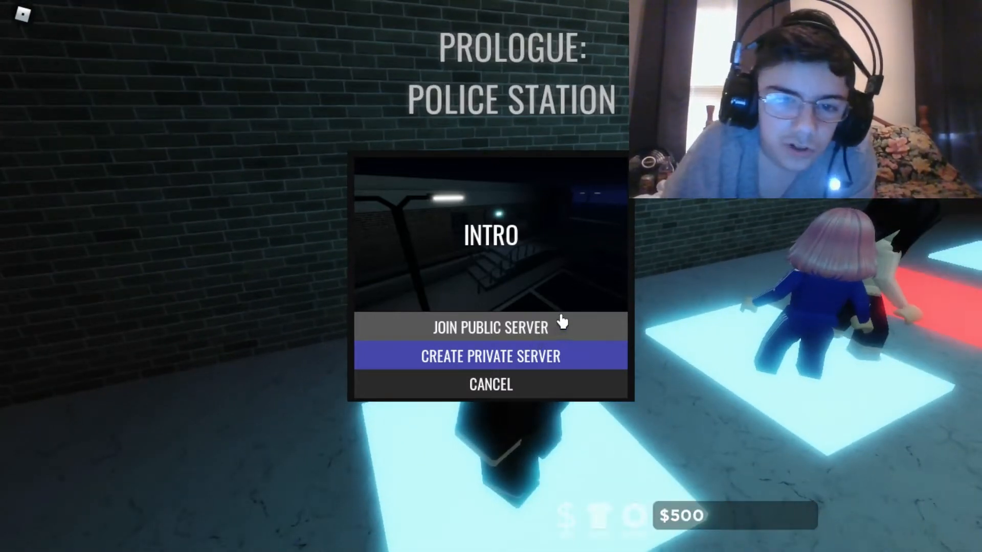
- Create a private server for the Prologue: Police Station intro
click(490, 355)
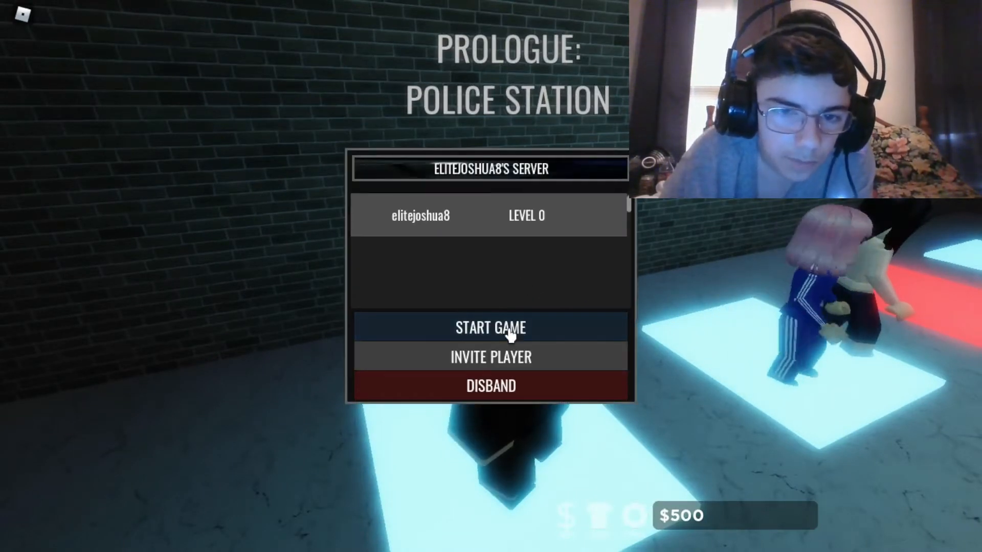
- Start the Police Station intro from the private server panel
click(491, 327)
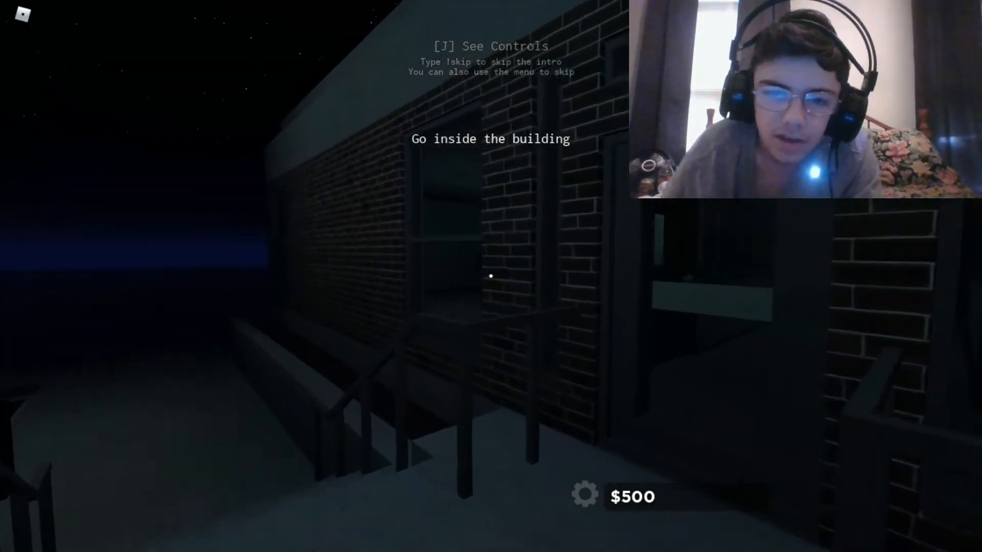
- Walk through the entrance into the police station hallway
key(w)
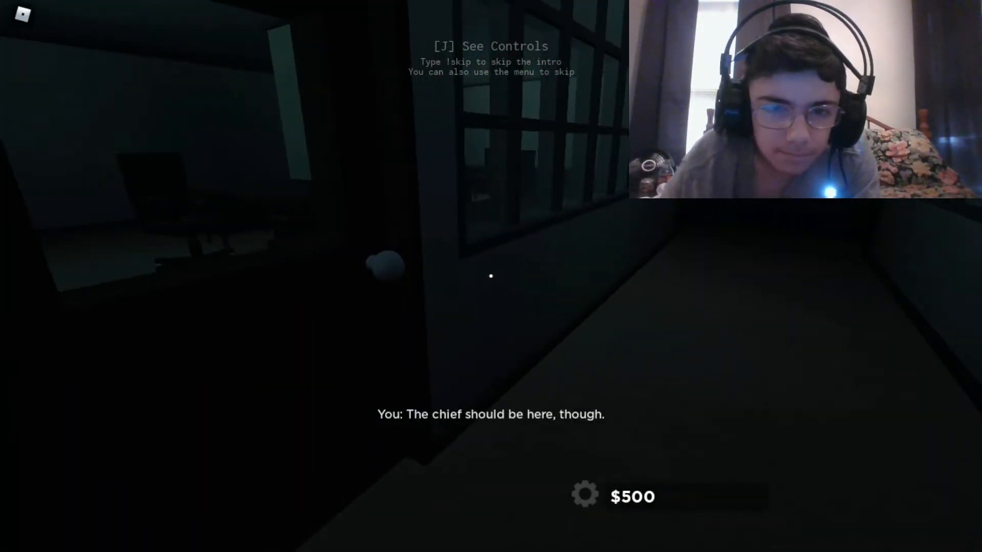
mouse_move(491, 276)
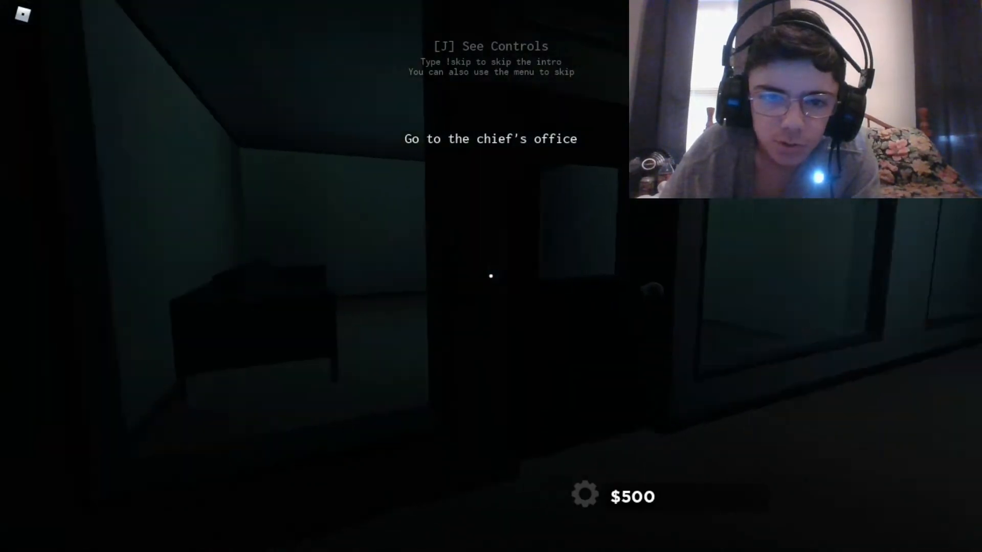
mouse_move(491, 276)
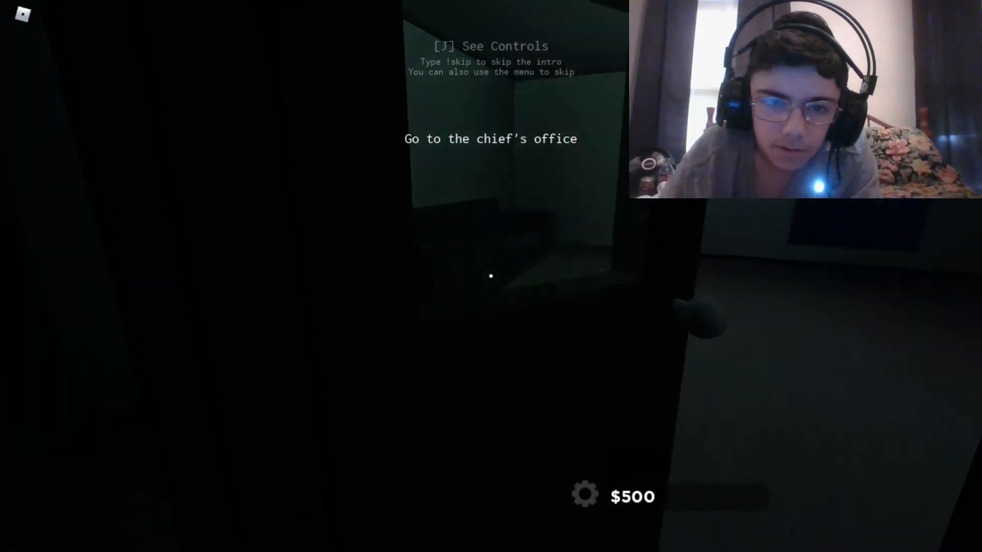
key(w)
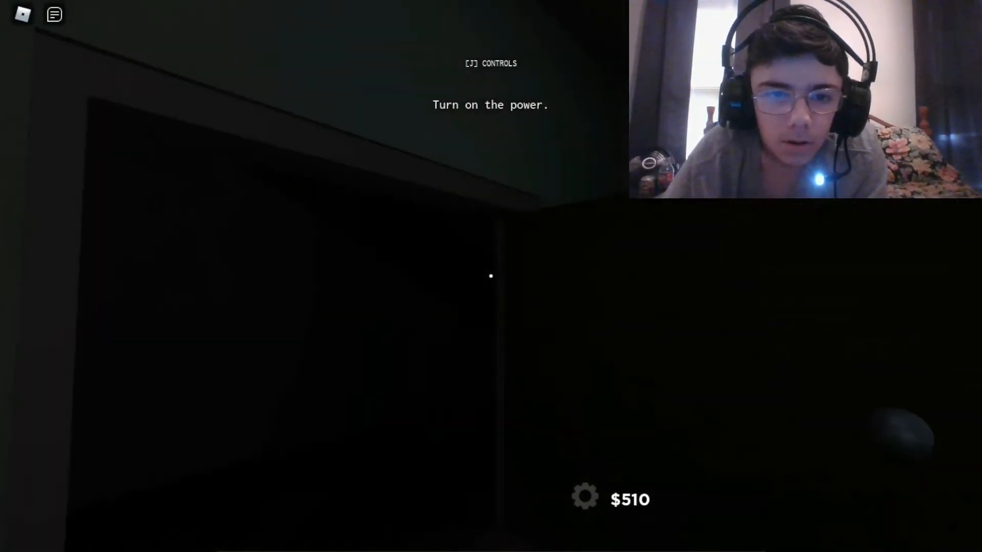
mouse_move(491, 277)
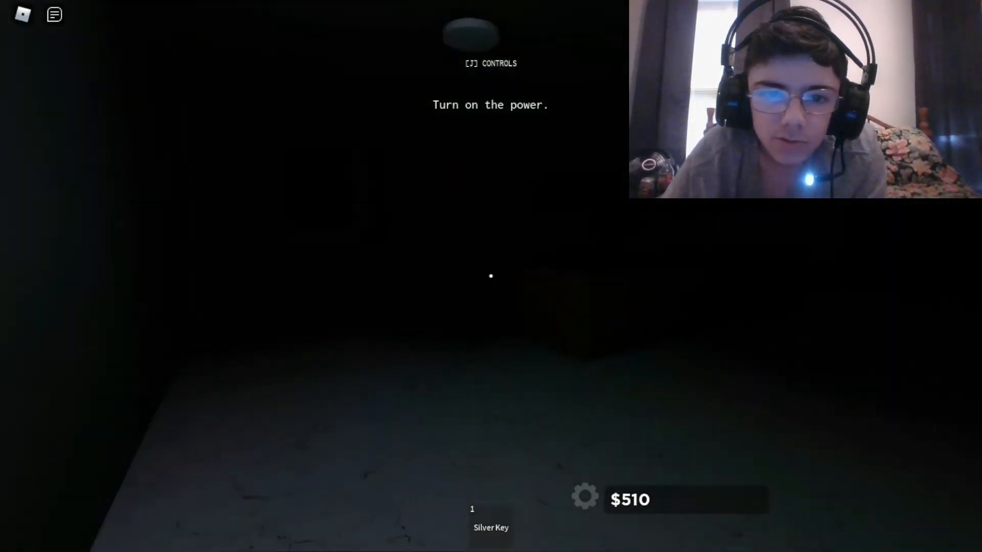
mouse_move(491, 276)
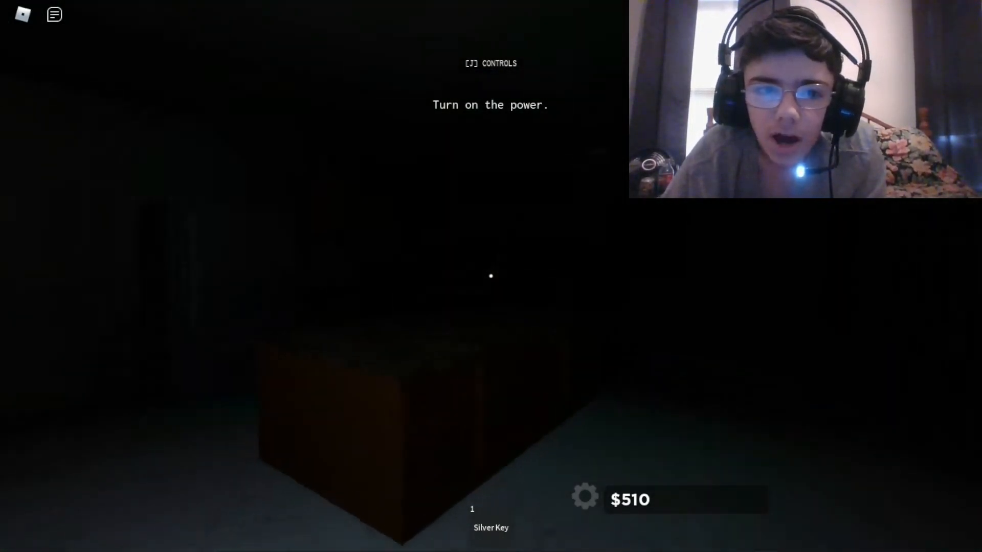
mouse_move(491, 276)
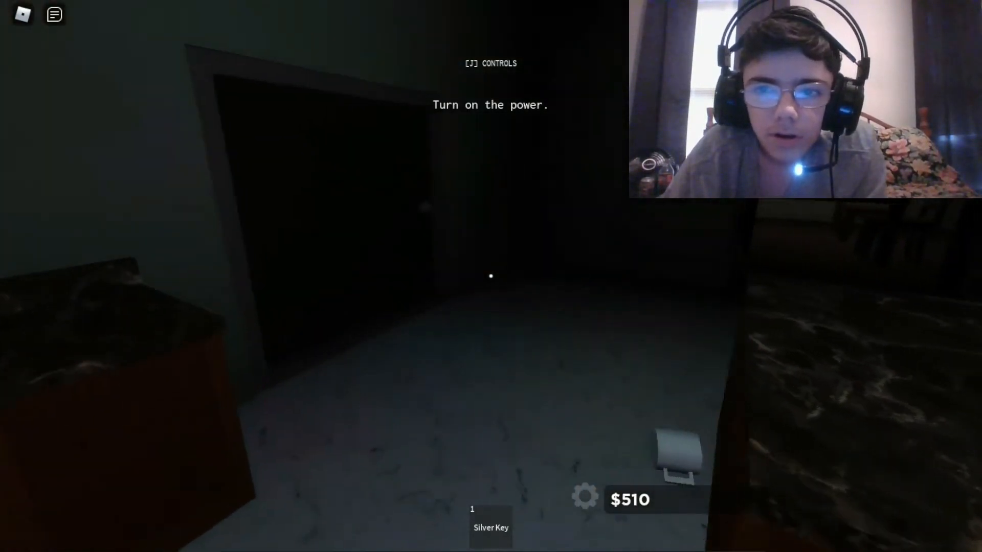
mouse_move(491, 276)
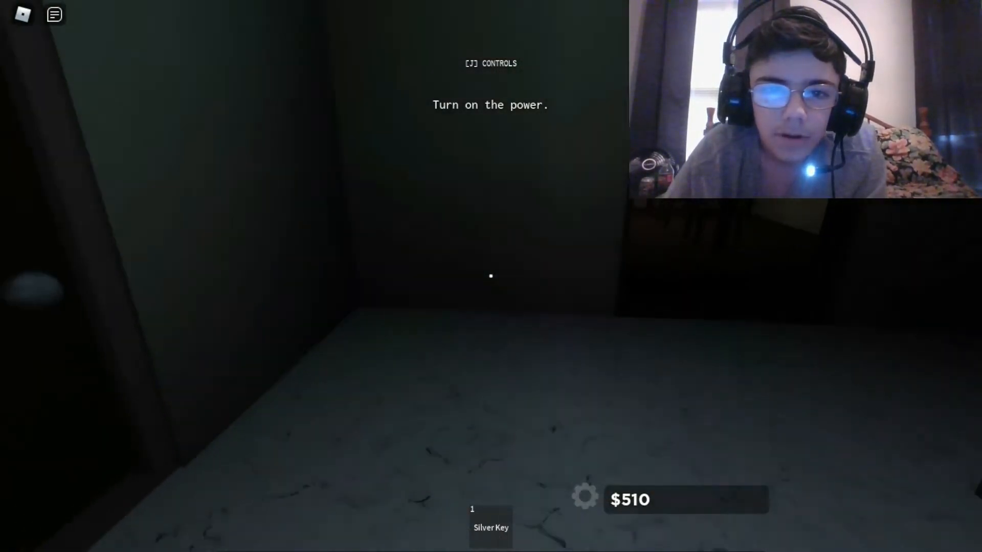
mouse_move(491, 276)
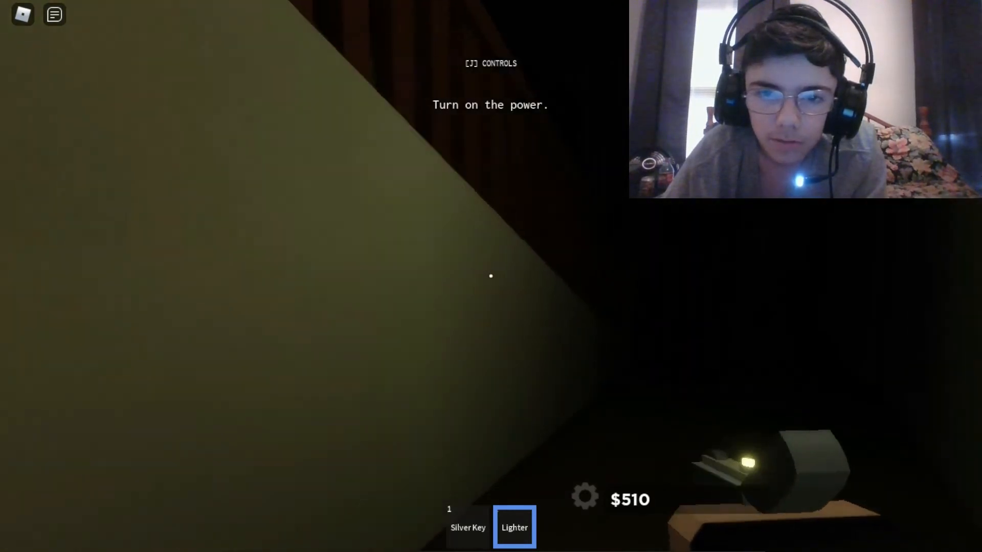
mouse_move(491, 276)
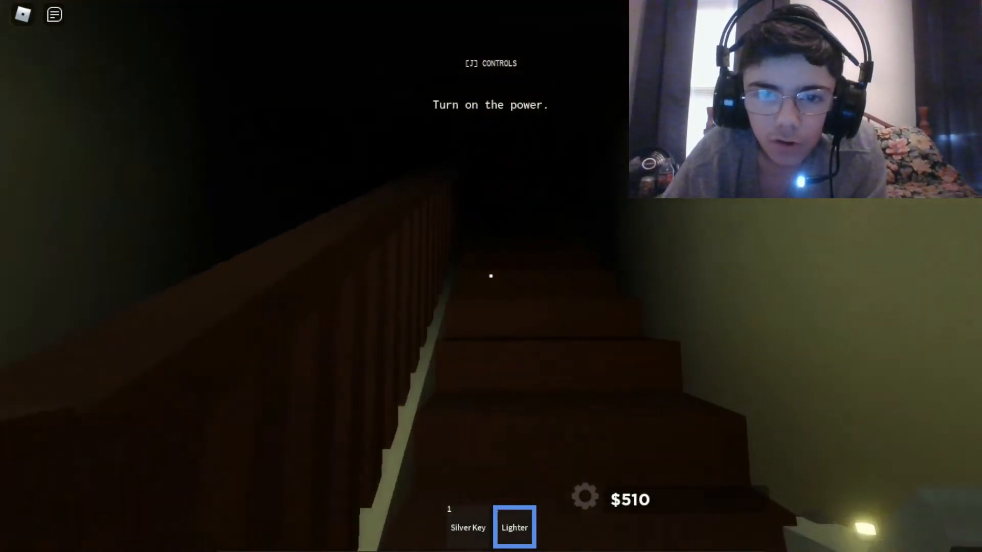
mouse_move(491, 276)
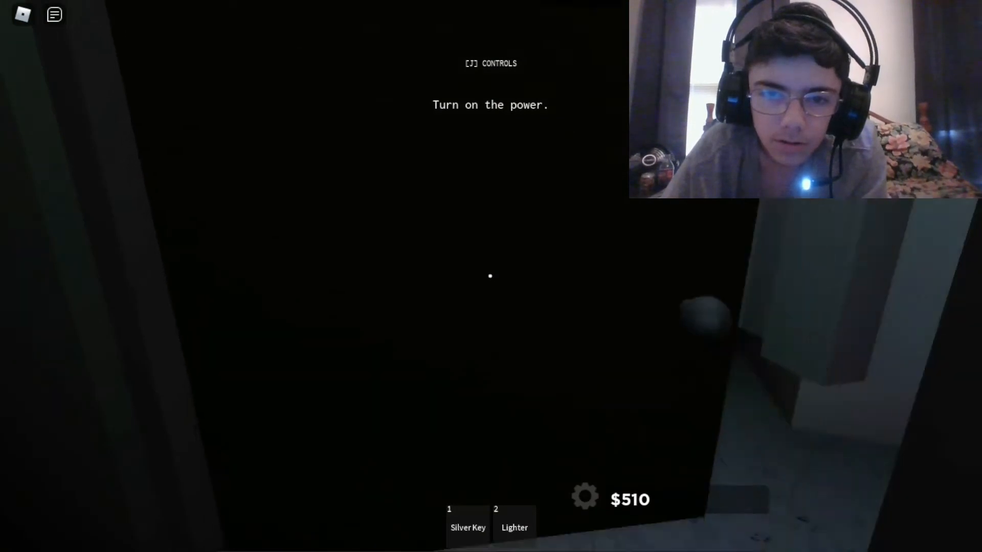
- Toggle the Lighter while moving from the bedroom safe back to the hallway
key(2)
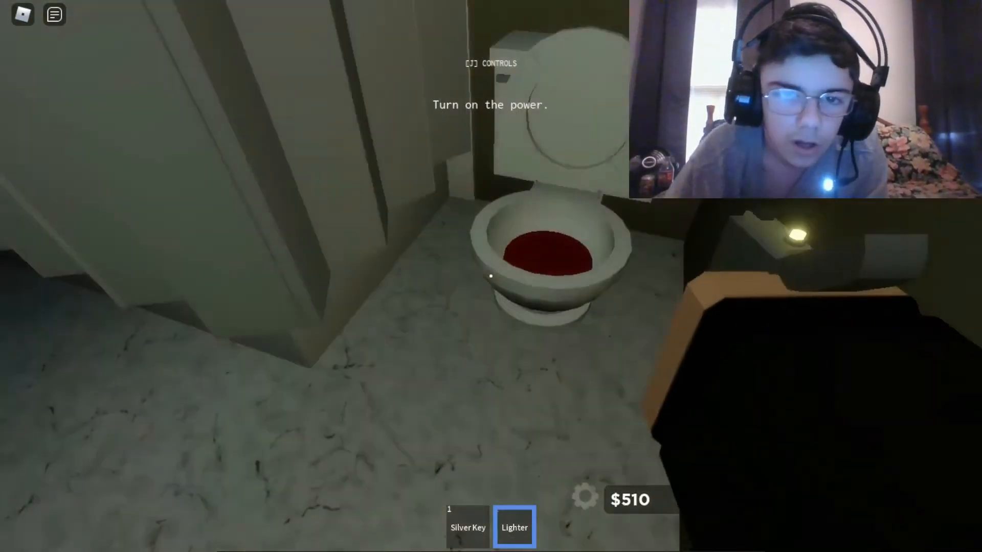
mouse_move(491, 277)
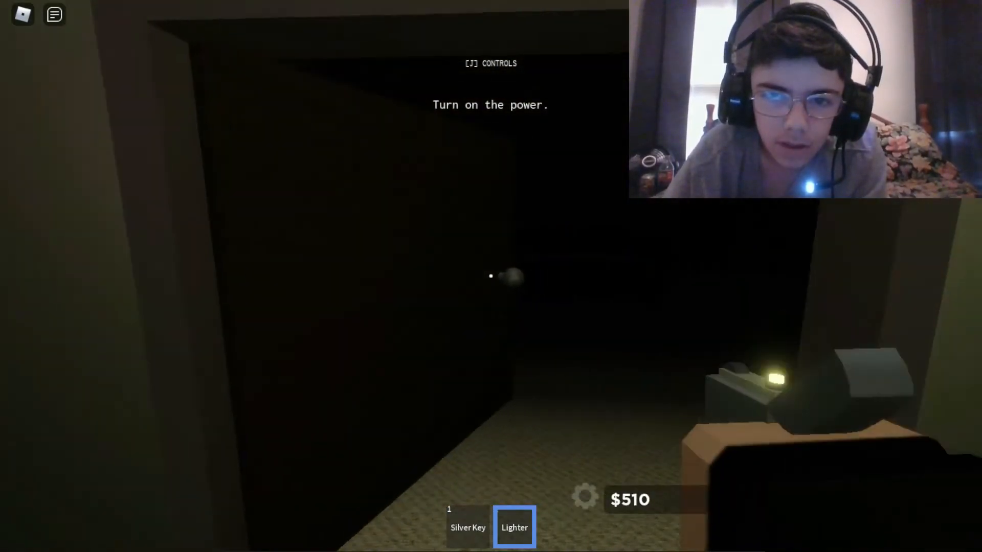
mouse_move(491, 276)
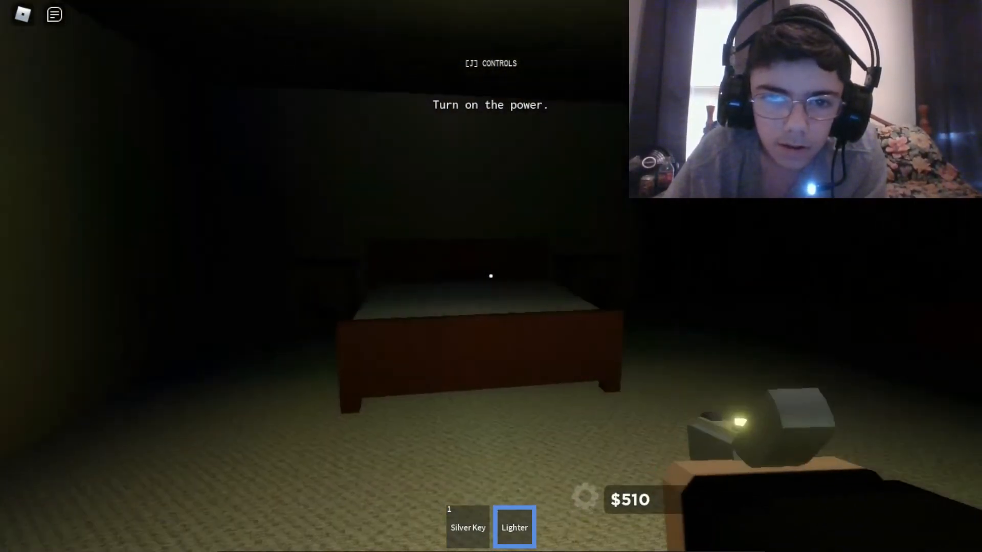
mouse_move(491, 276)
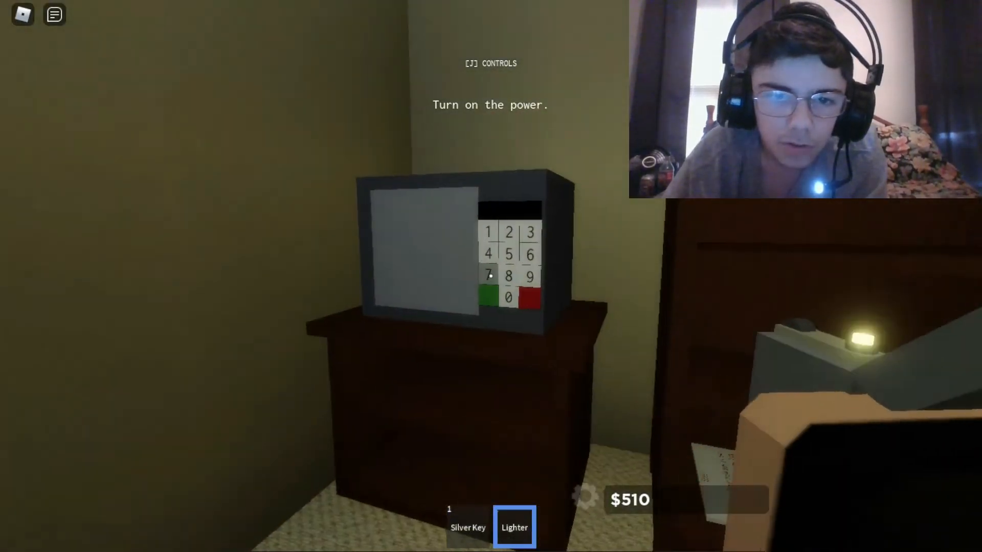
mouse_move(491, 276)
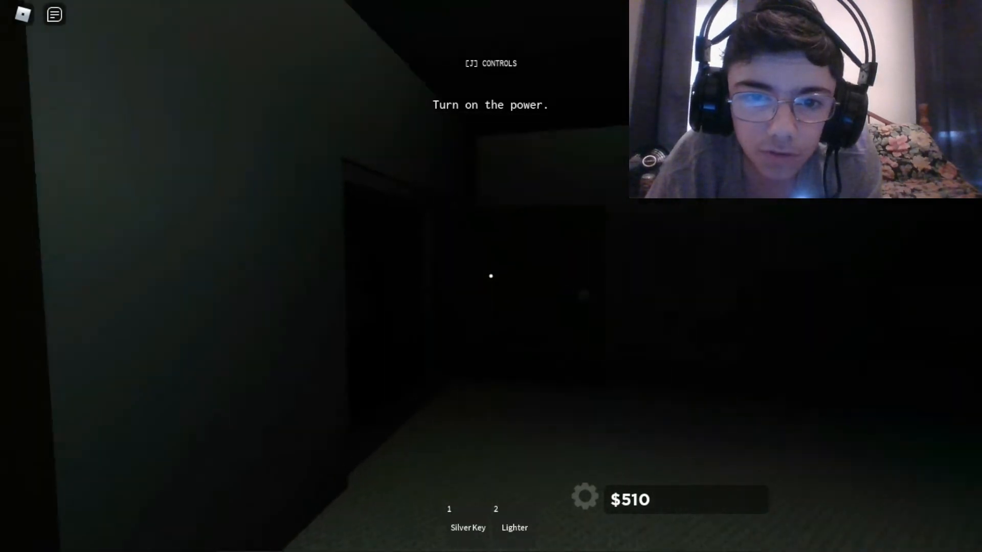
- Equip the Silver Key and unlock the silver-knobbed door
key(1)
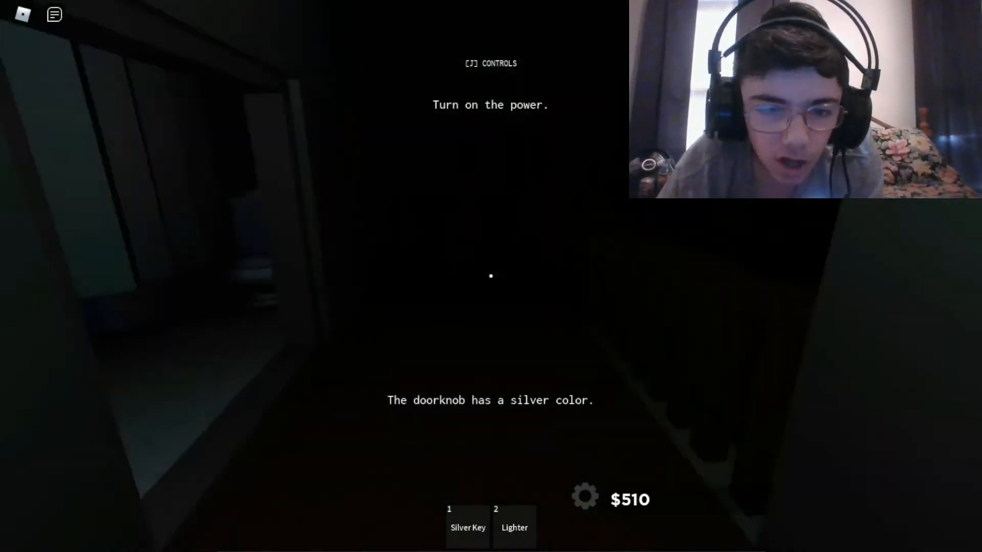
key(1)
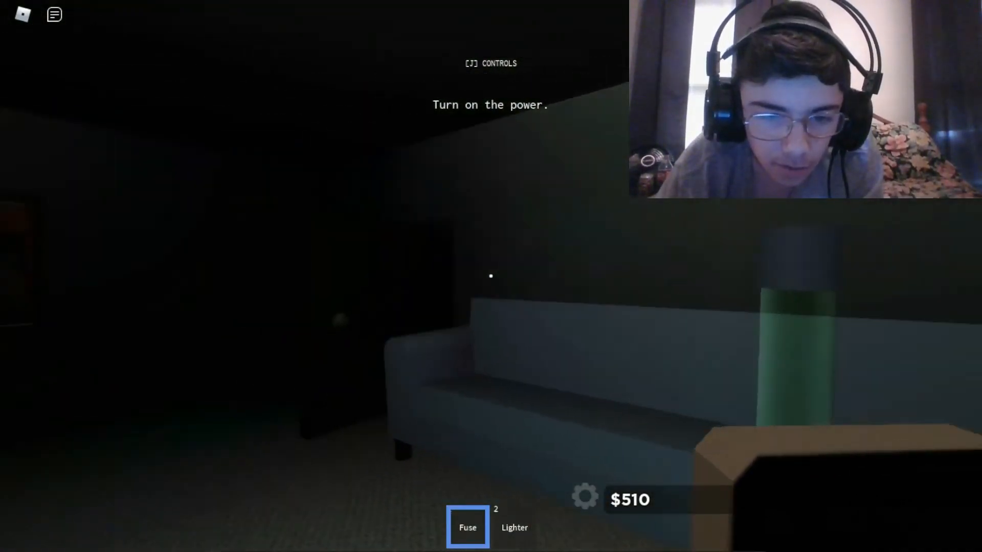
- Swap the Fuse for the lit Lighter to search around the dresser and desk
key(2)
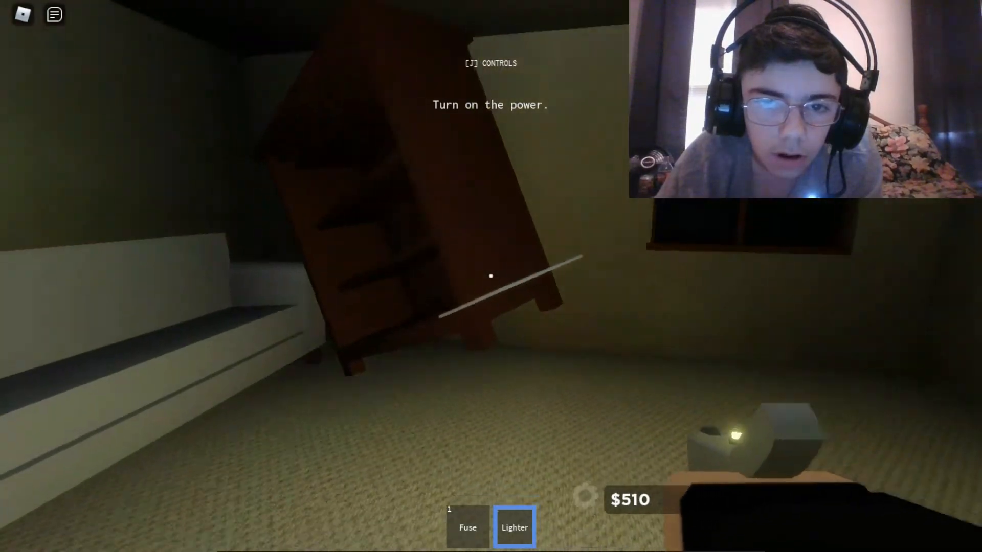
mouse_move(491, 277)
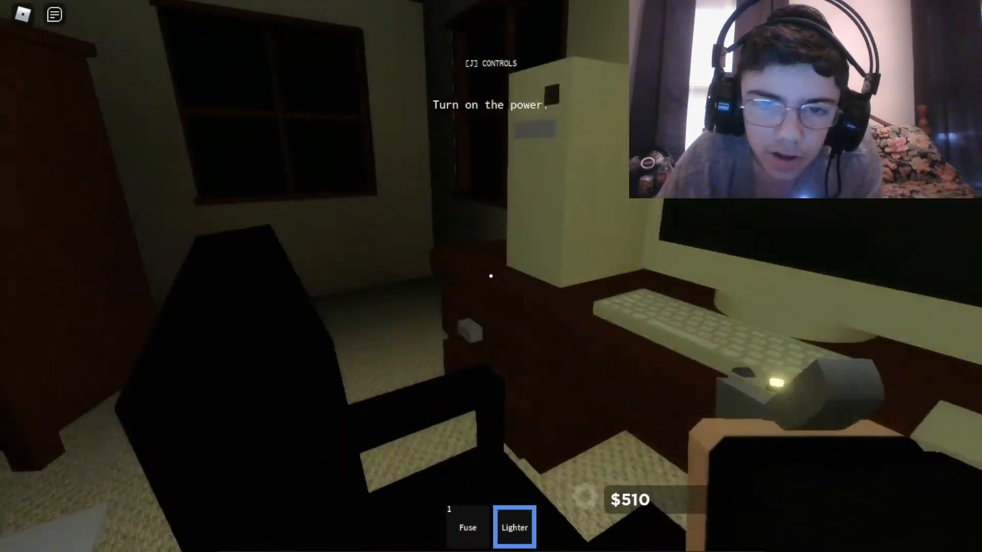
mouse_move(491, 276)
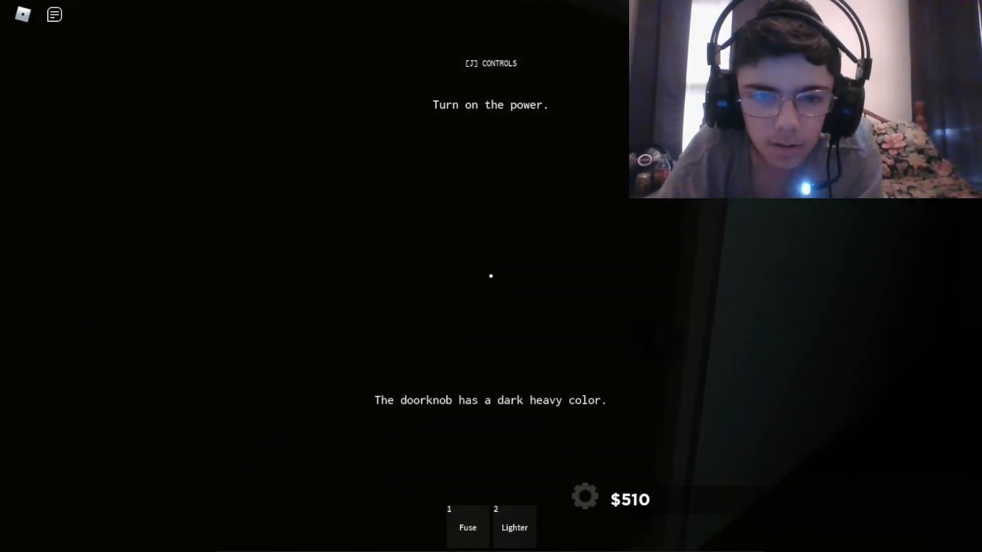
- Put away and relight the Lighter around the locked heavy-knobbed door and bathroom
key(2)
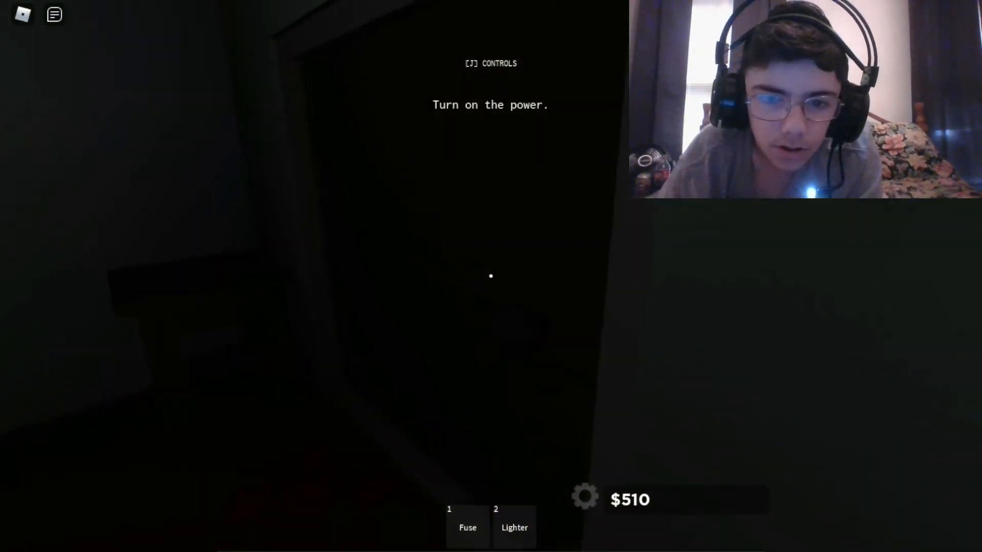
key(2)
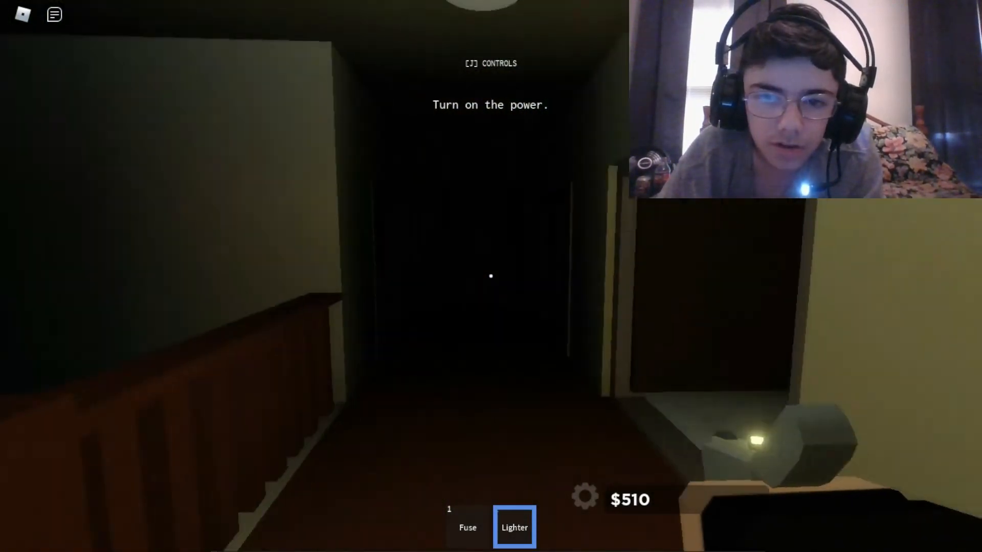
mouse_move(491, 276)
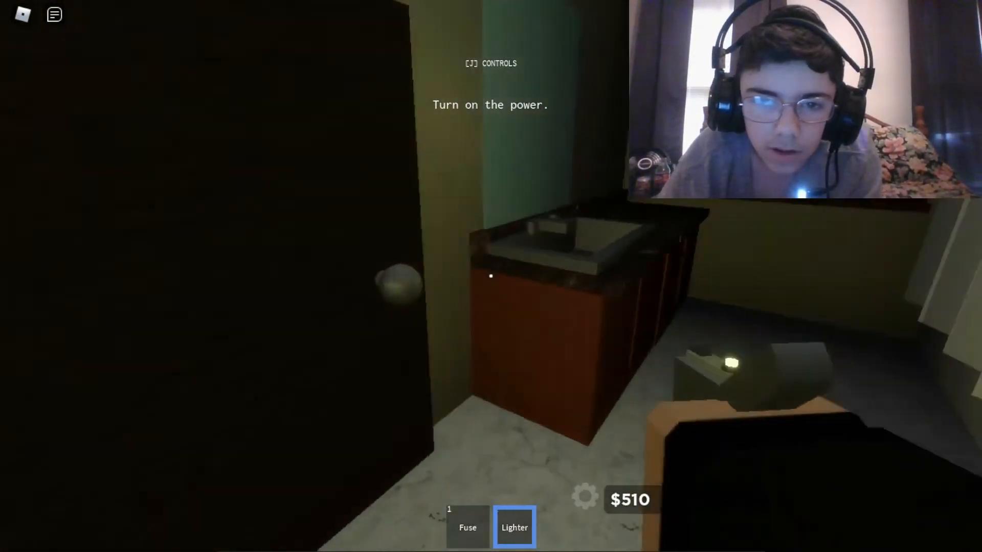
mouse_move(491, 276)
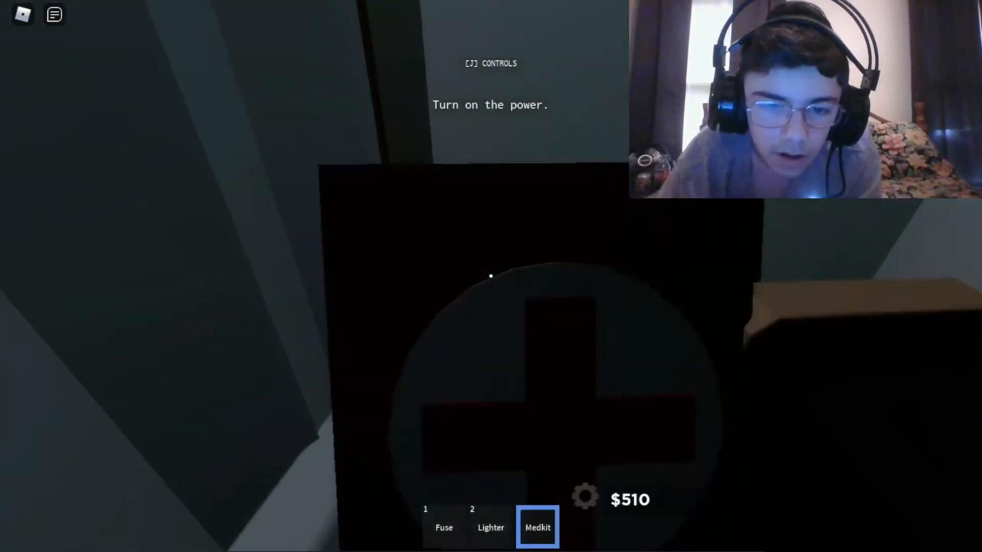
- Swap the Medkit for the lit Lighter while passing the red couch
key(2)
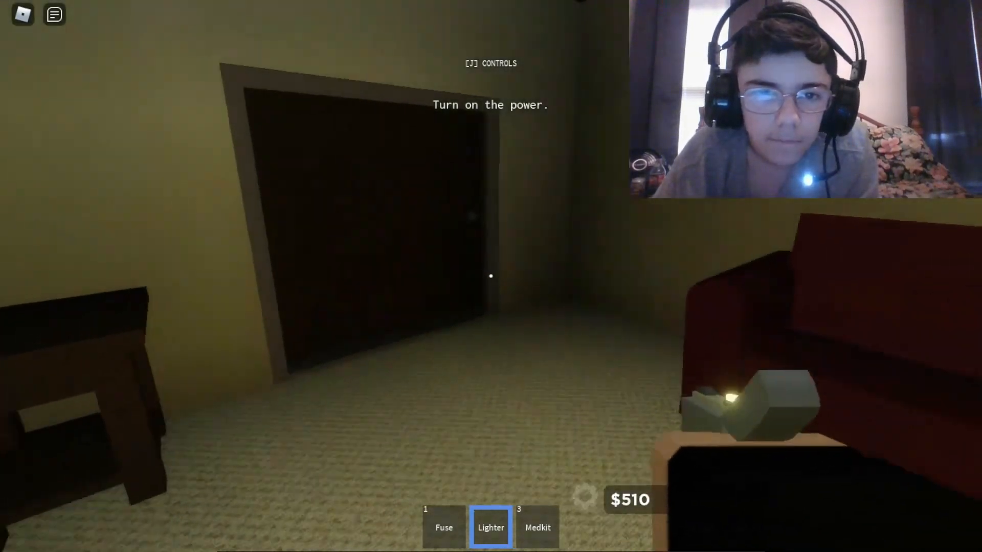
mouse_move(491, 276)
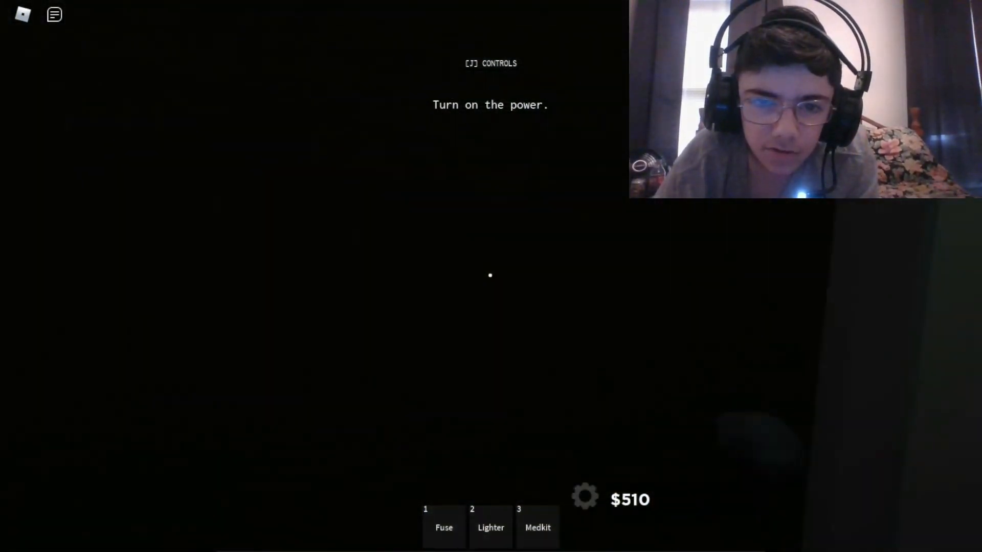
key(2)
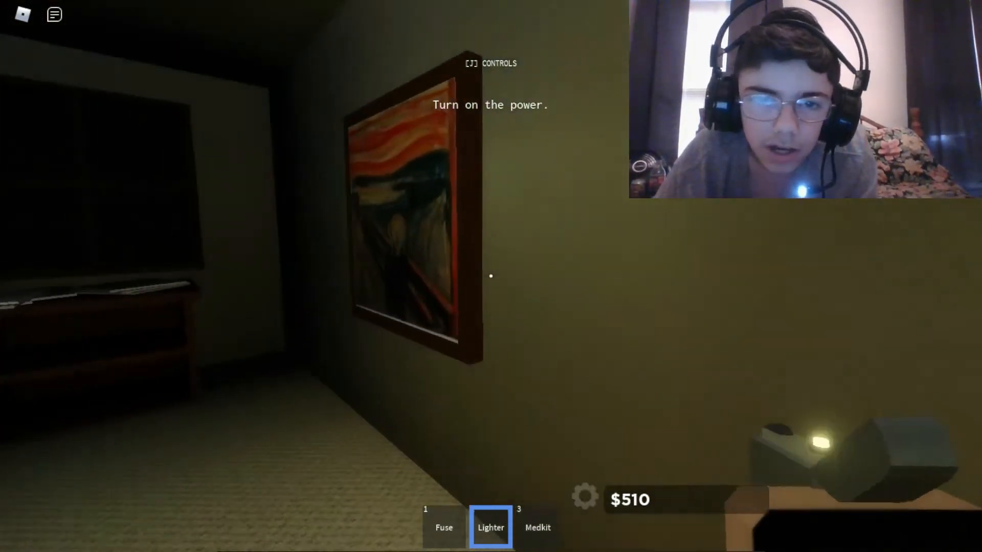
mouse_move(491, 276)
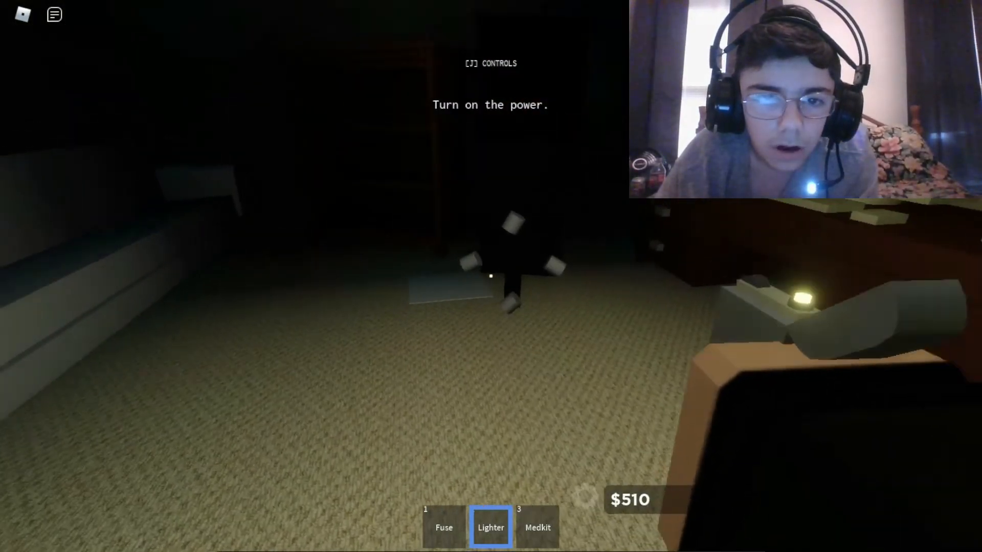
mouse_move(491, 276)
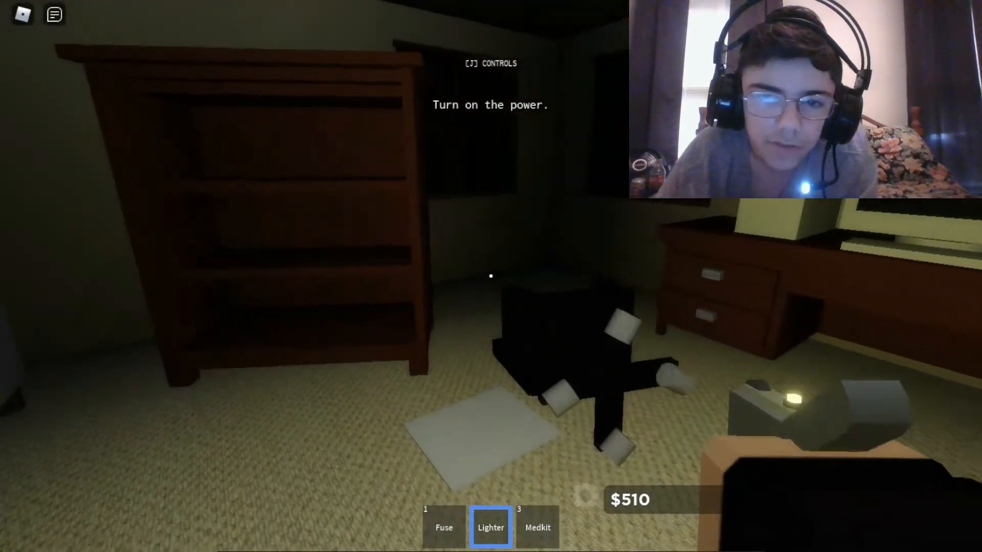
mouse_move(491, 276)
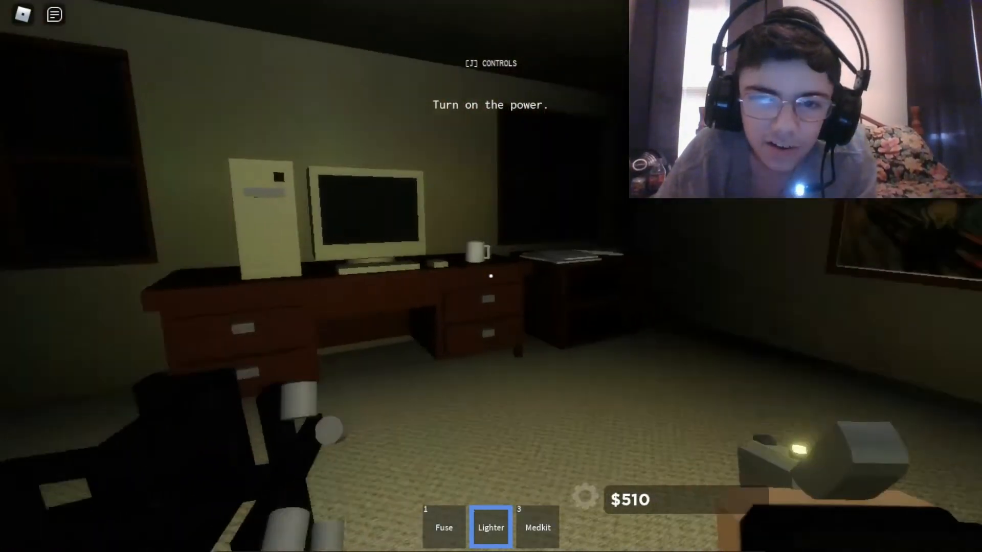
mouse_move(491, 276)
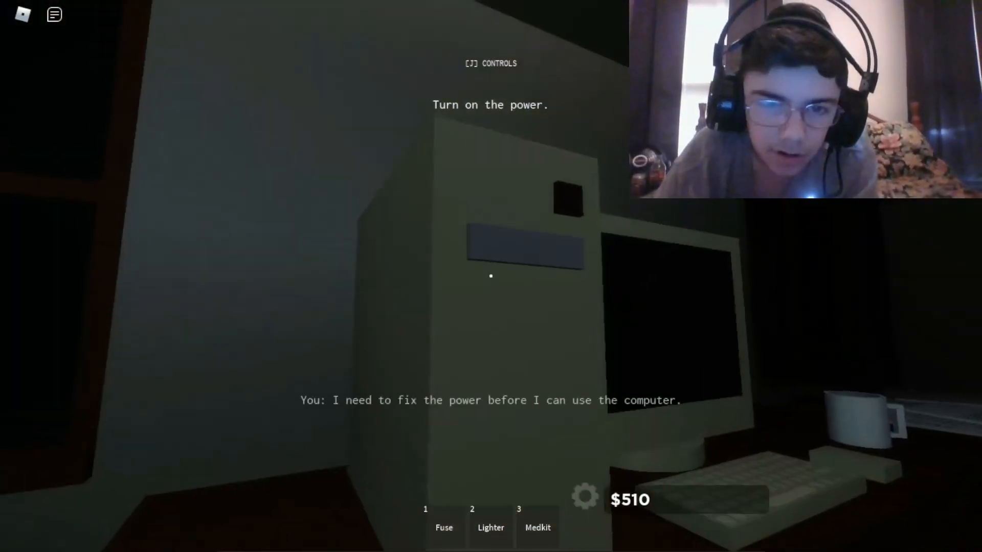
mouse_move(491, 276)
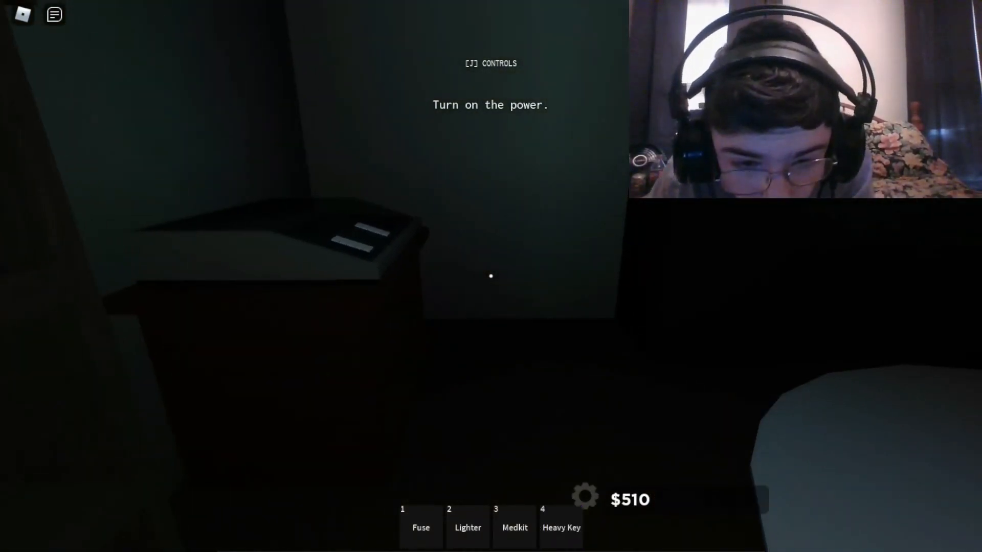
- Cycle through Heavy Key, Medkit and Lighter, ending with the Lighter lit
key(4)
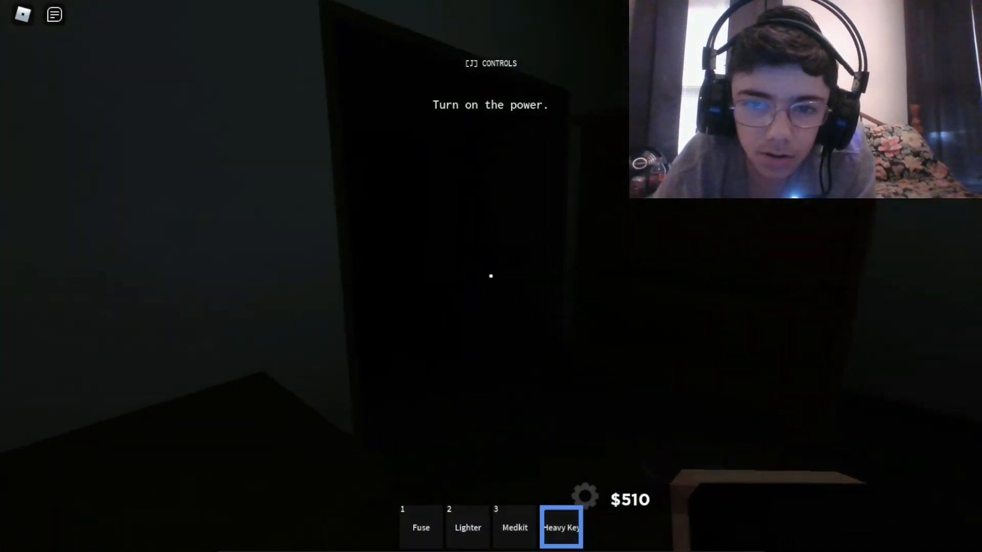
key(3)
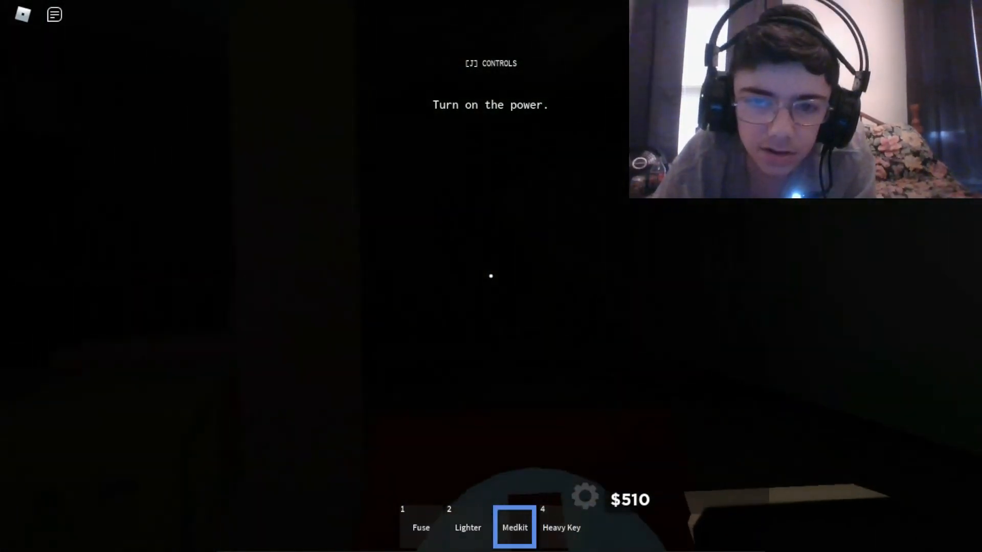
key(2)
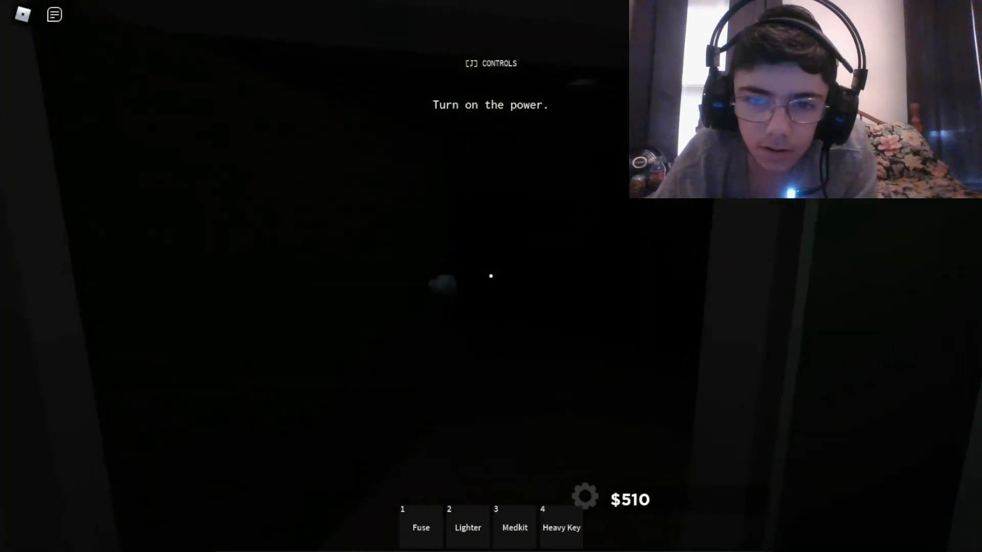
key(2)
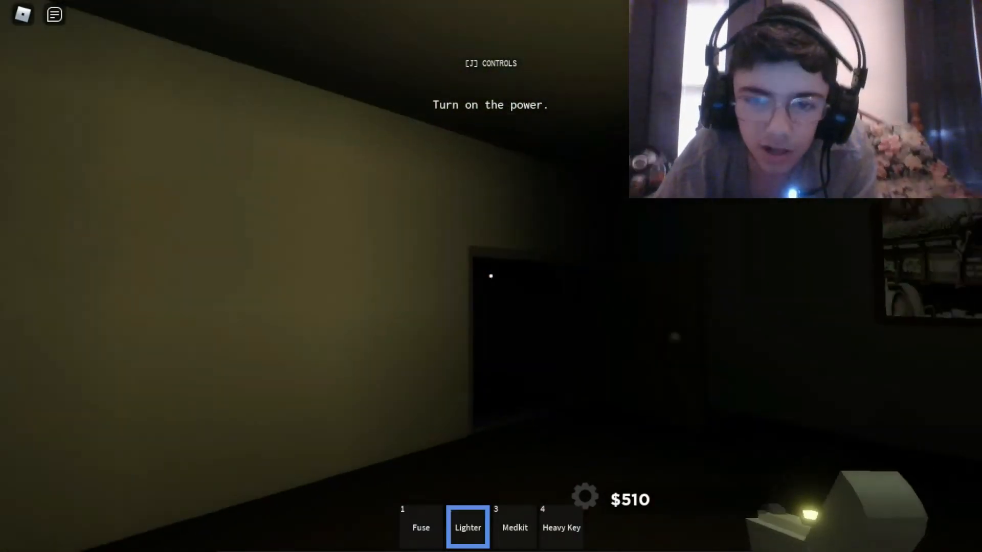
key(4)
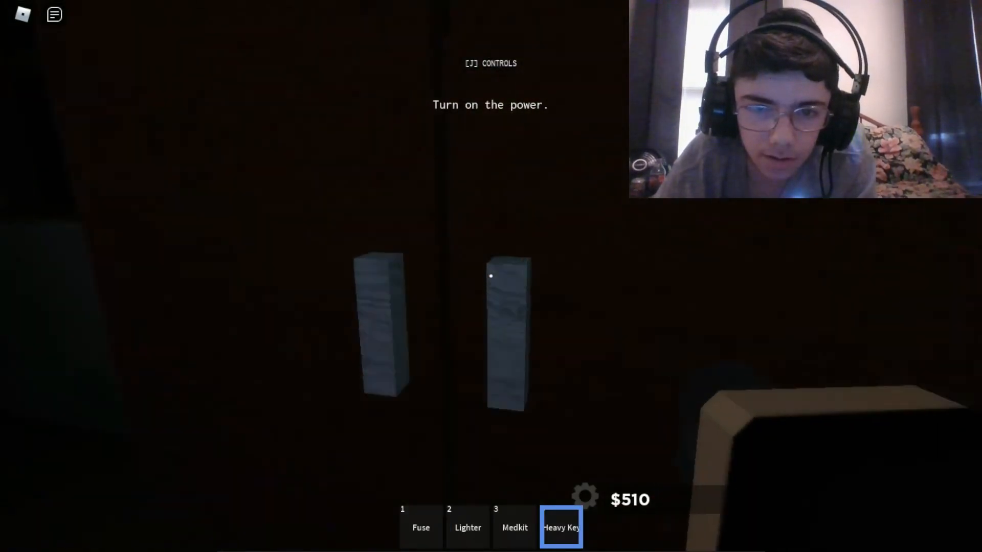
key(2)
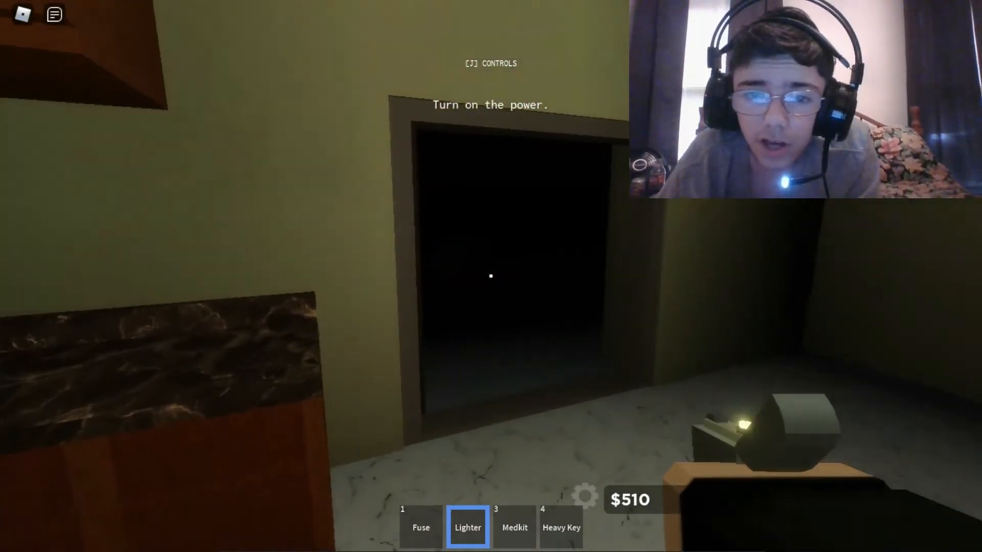
mouse_move(491, 276)
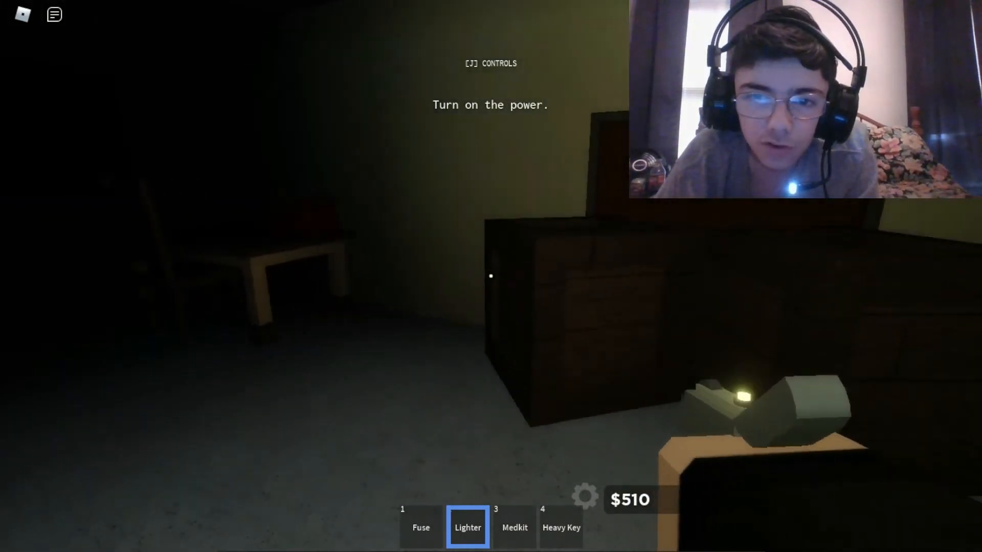
- Swap between Heavy Key, Medkit and Lighter in the marble rooms, ending on the Lighter
key(4)
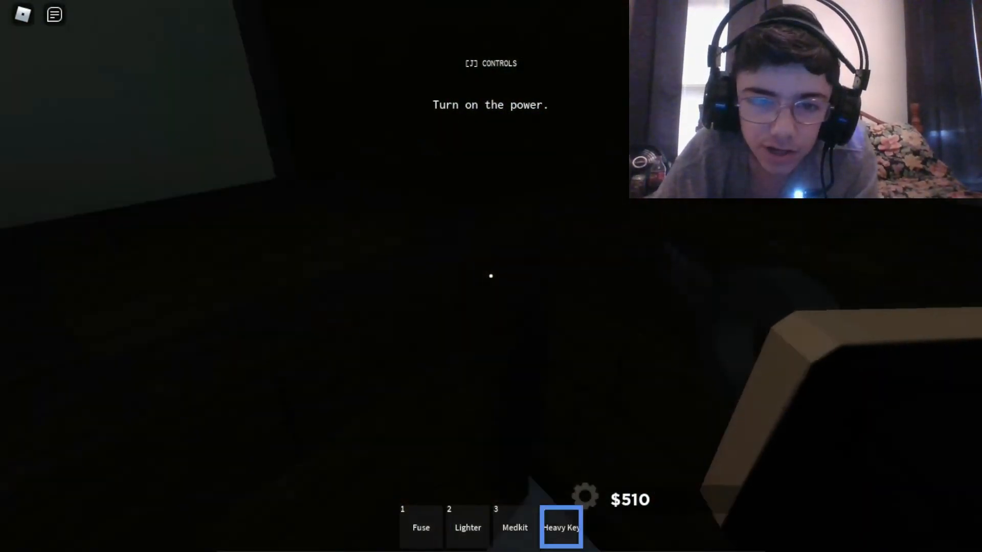
key(2)
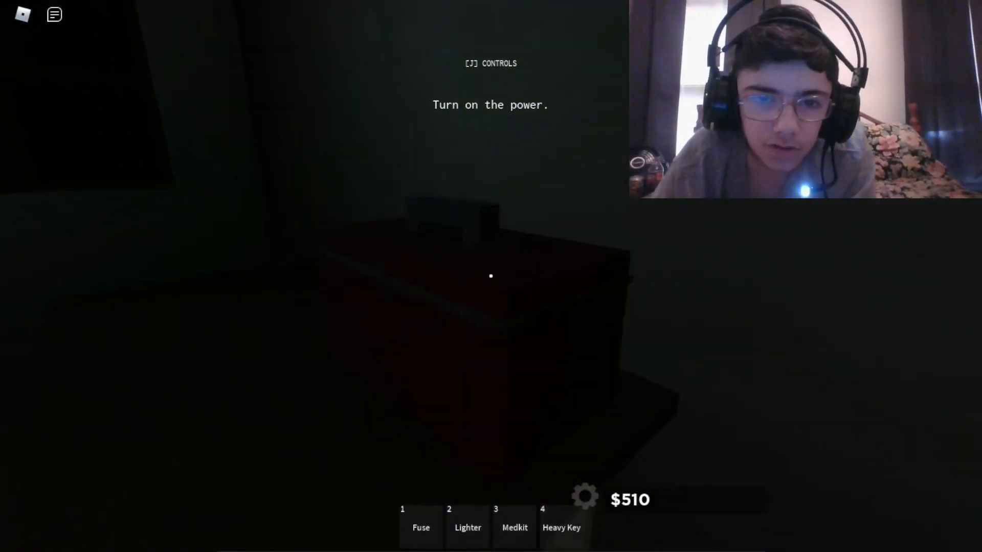
key(3)
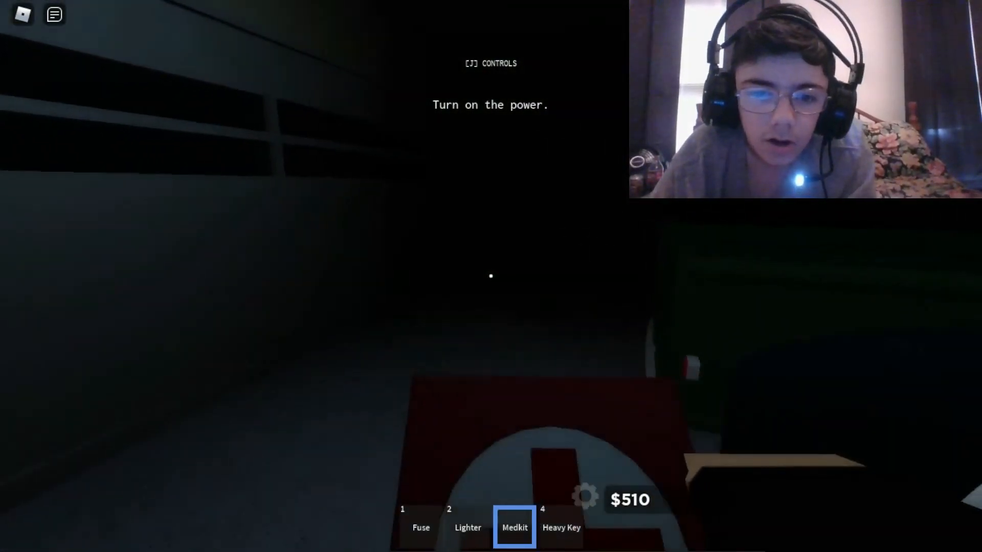
key(2)
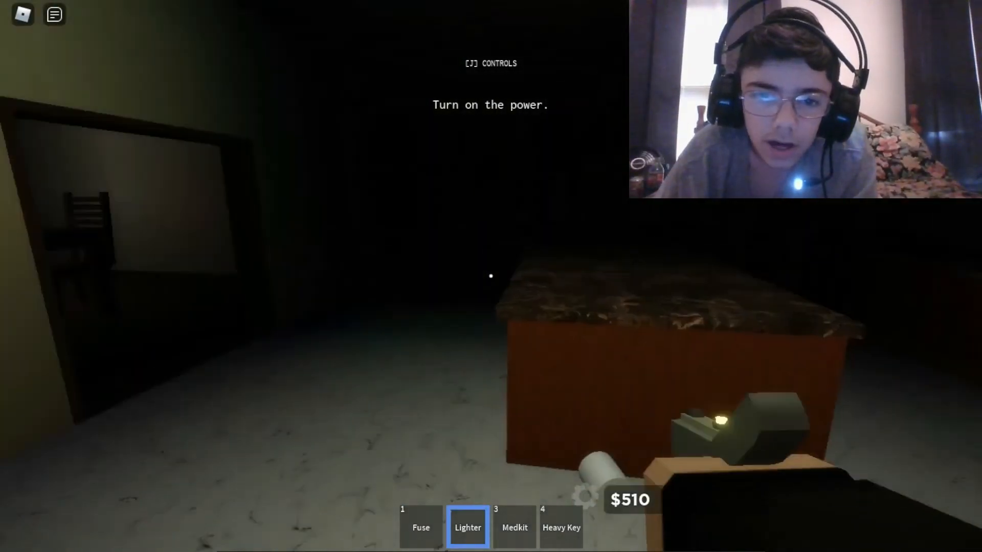
mouse_move(491, 276)
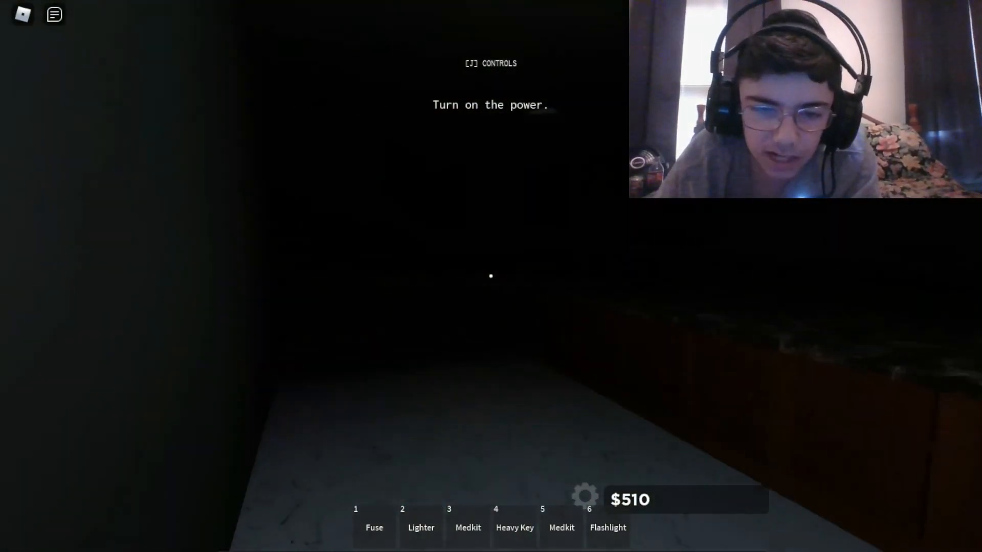
- Equip the Flashlight from hotbar slot 6 to light the room with red armchairs
key(6)
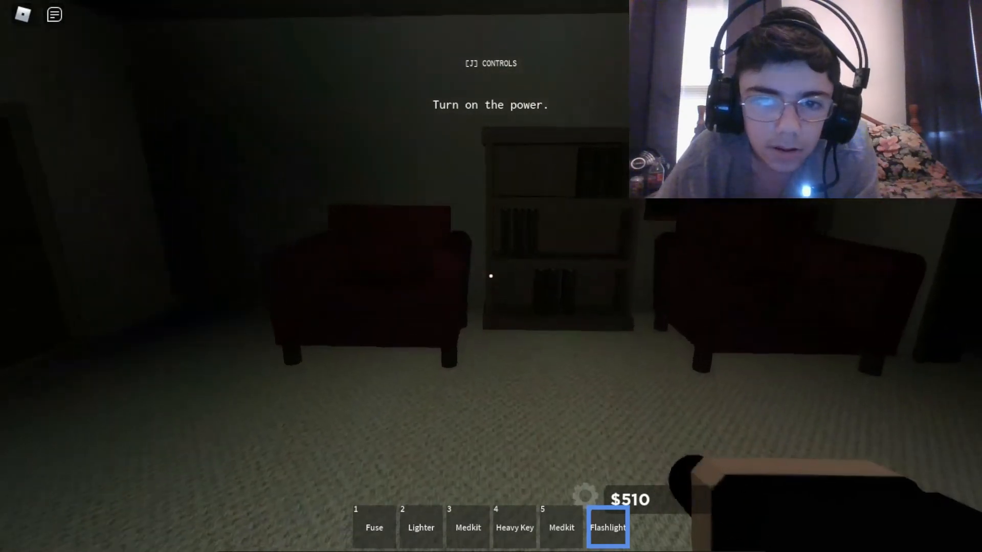
mouse_move(491, 275)
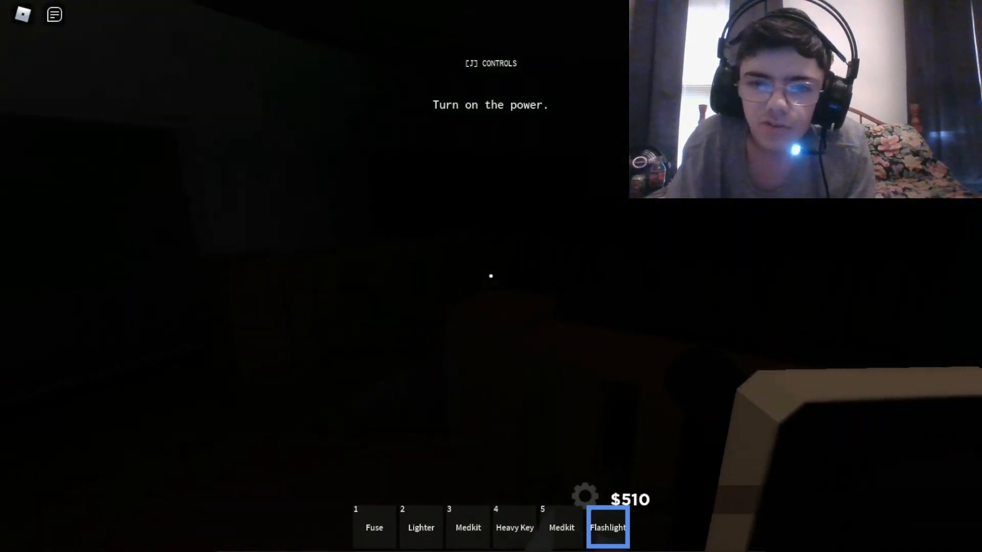
mouse_move(491, 276)
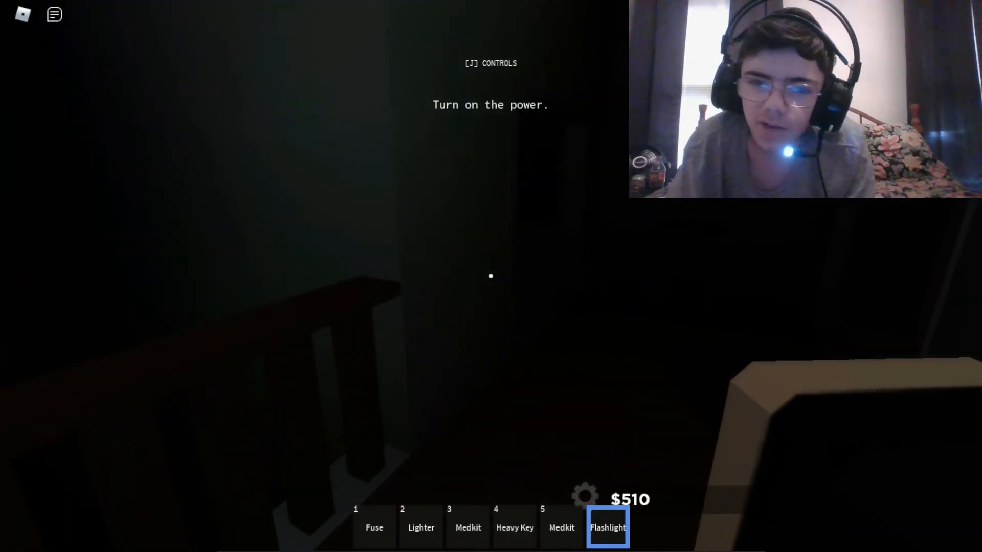